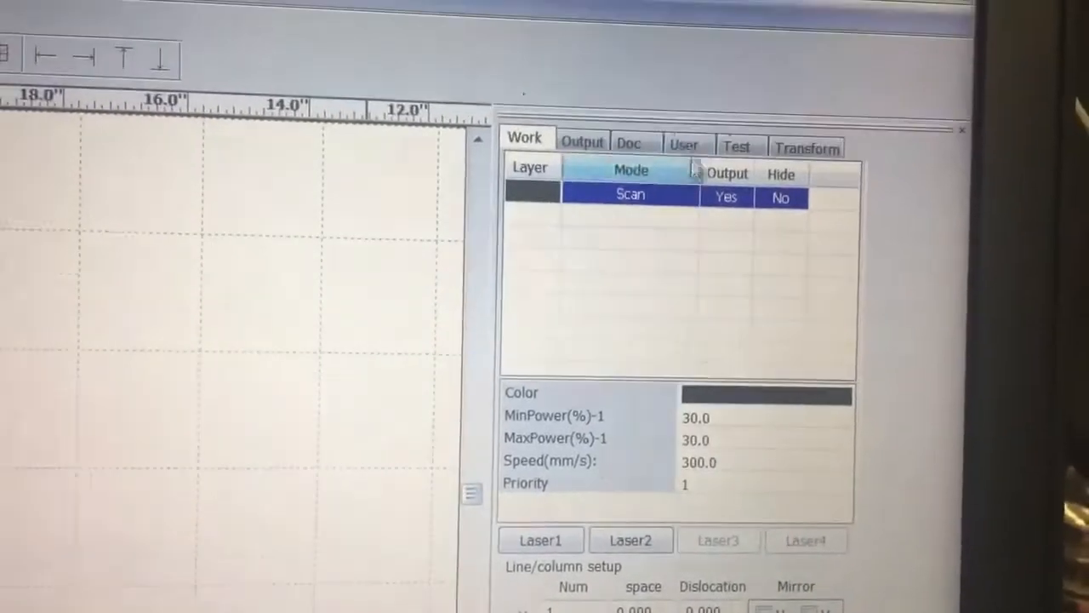
Show the laser's user settings parameter list in the right-hand panel
click(684, 143)
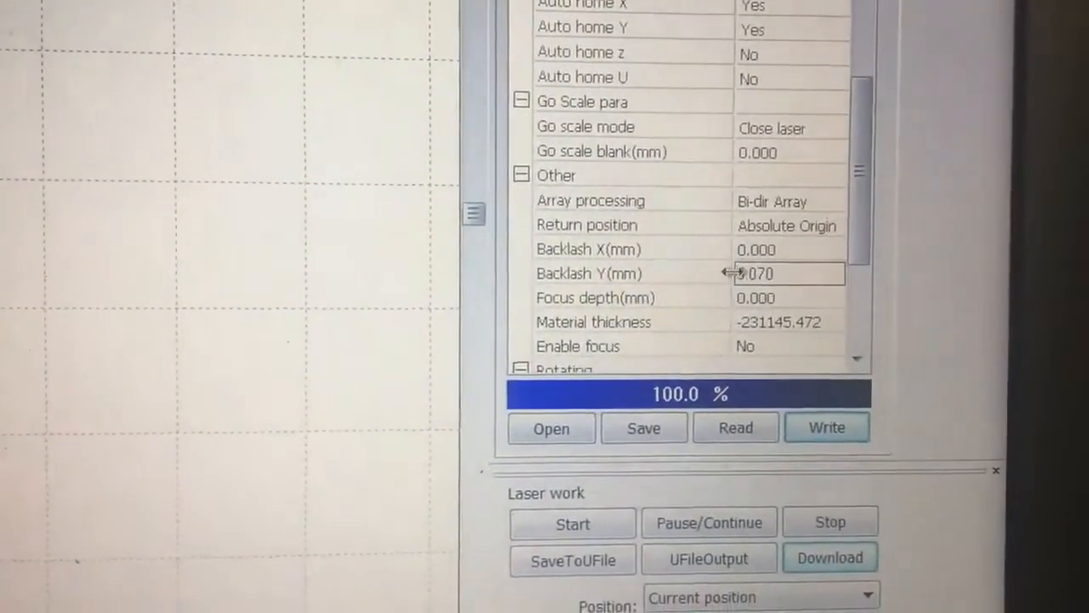
Set Enable rotating to Yes in the user settings for the rotary attachment
scroll(down, 3)
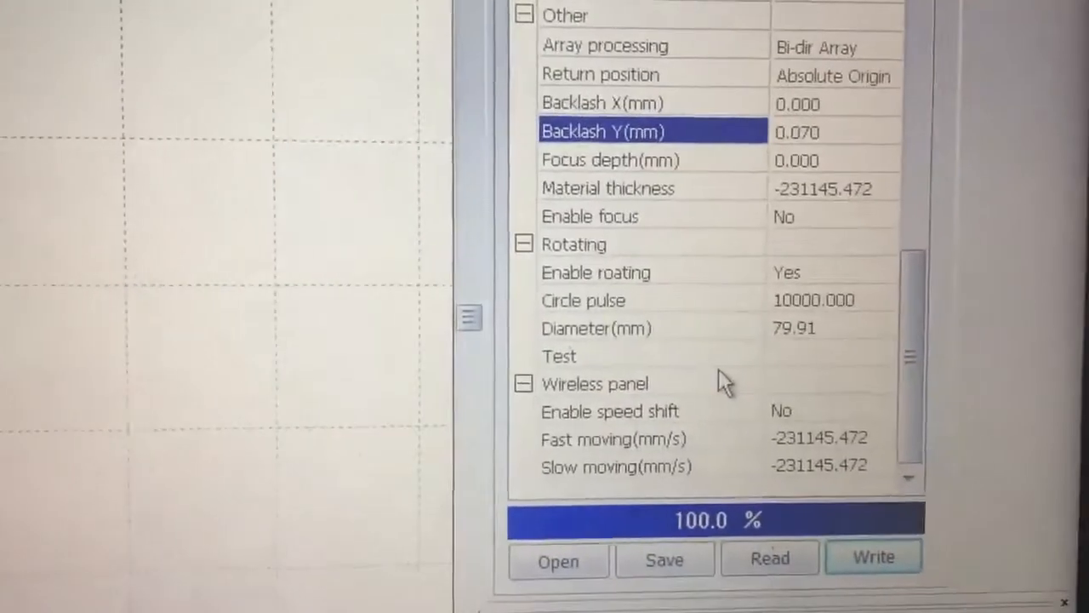
click(786, 272)
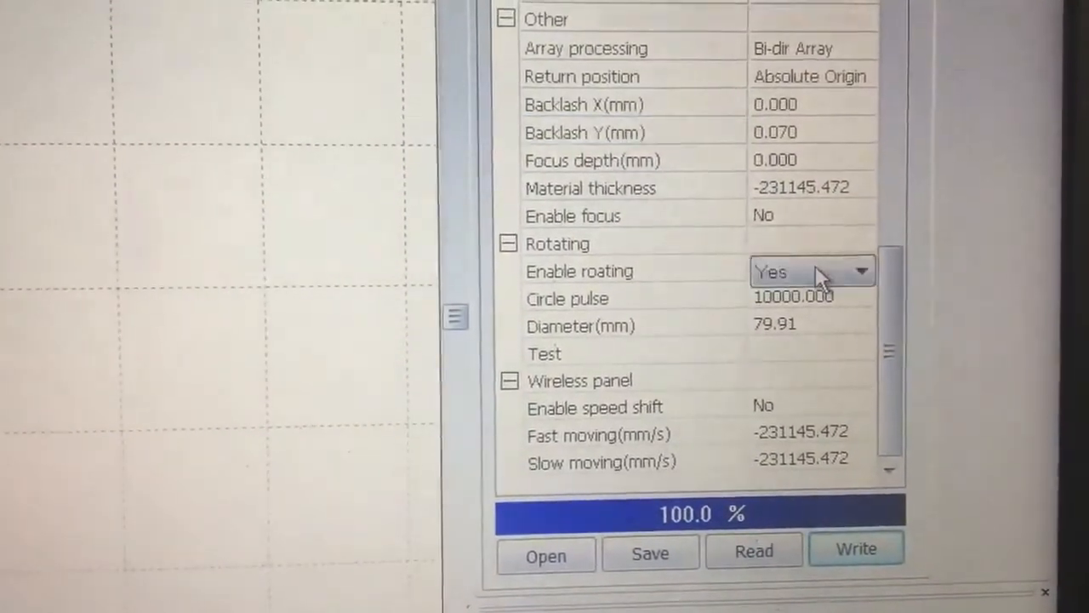
click(860, 271)
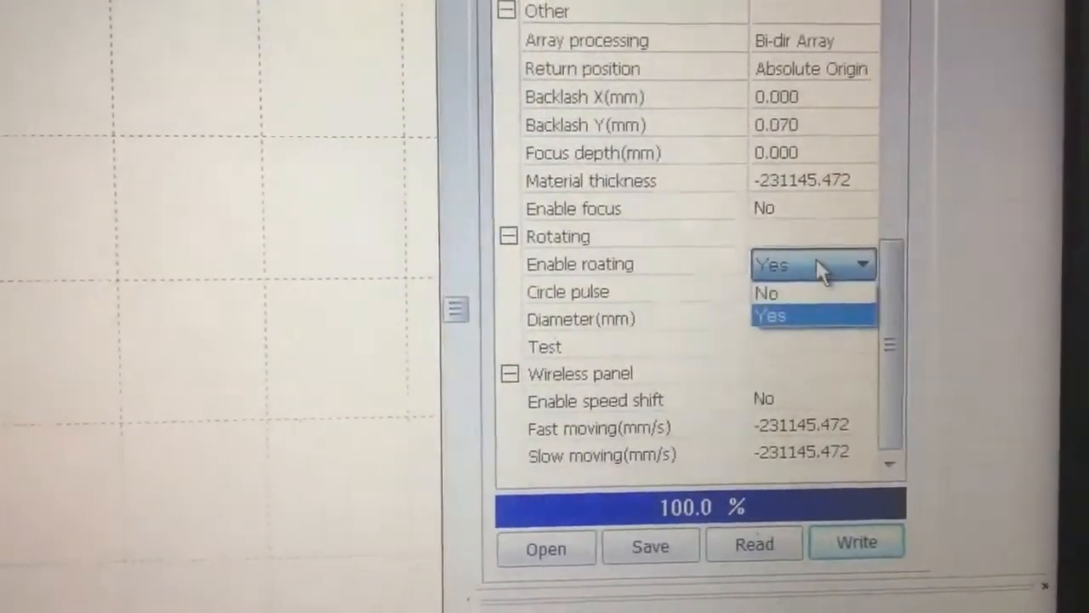
click(770, 315)
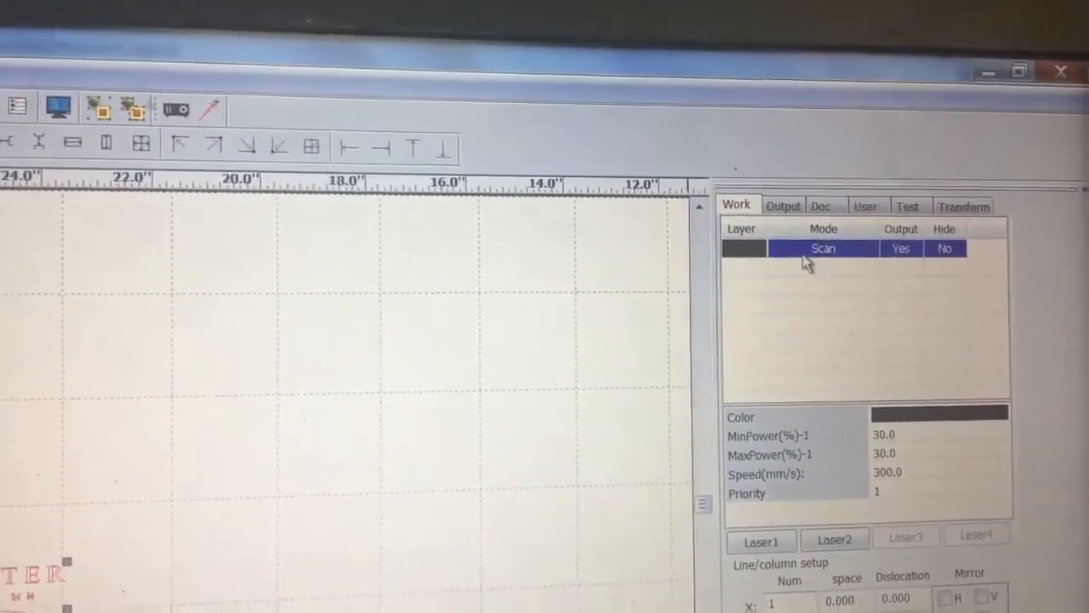
Confirm the Scan layer at 300 mm/s, 30% min/max power and 0.05 mm interval
double_click(822, 249)
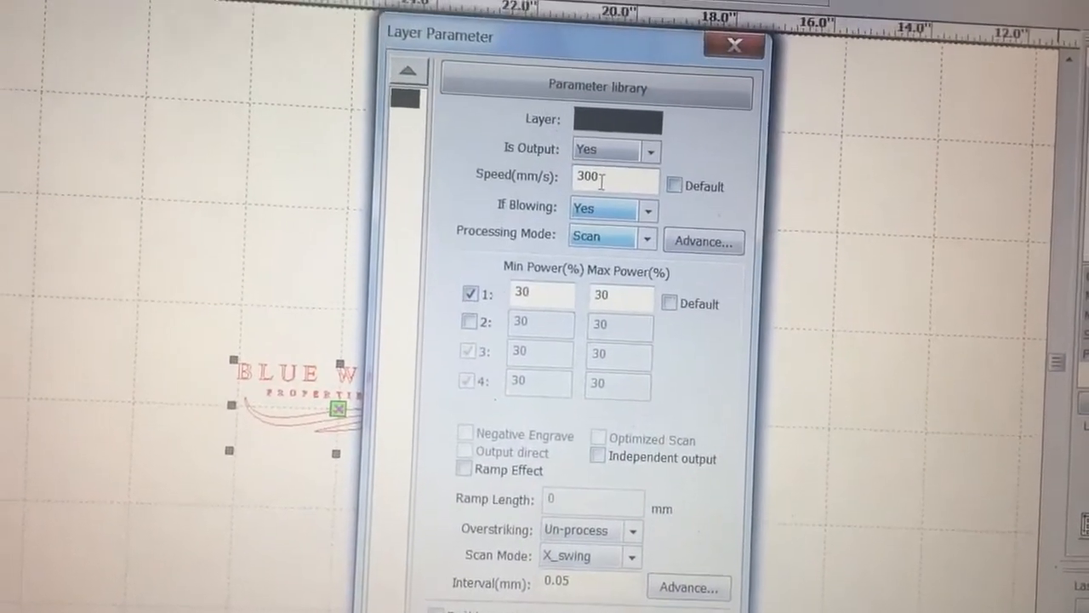
scroll(down, 3)
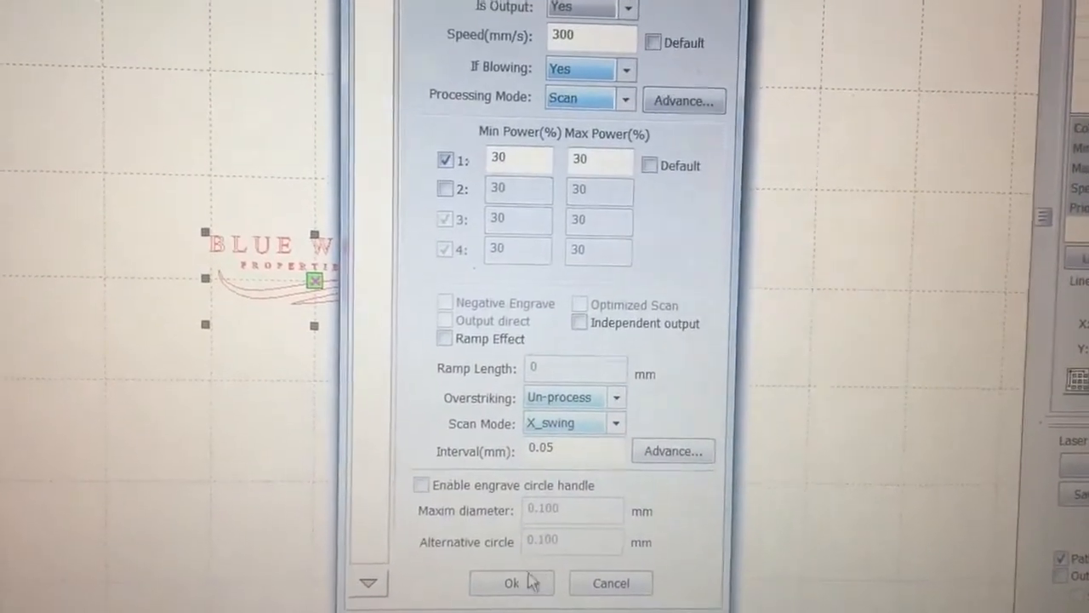
click(511, 583)
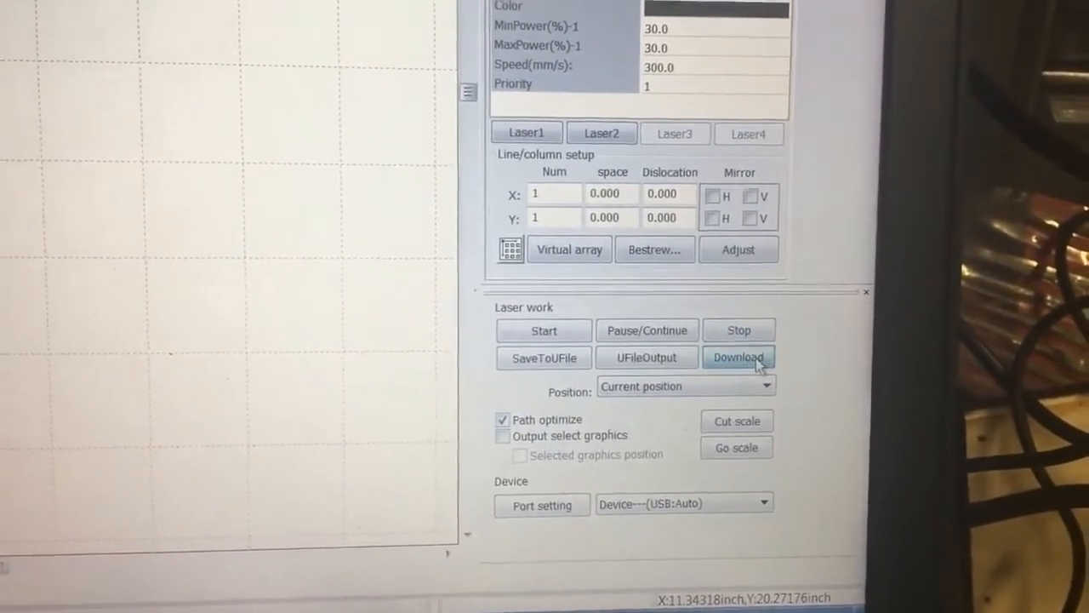
Download the Blue Water logo job to the laser as DEFAULT, overwriting the existing file
click(739, 357)
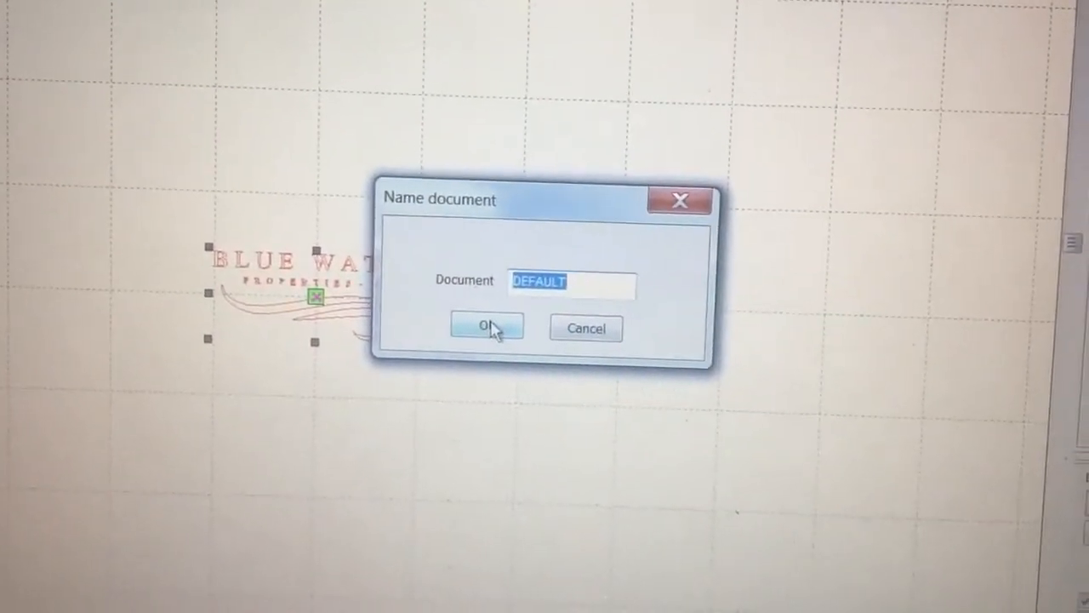
click(486, 327)
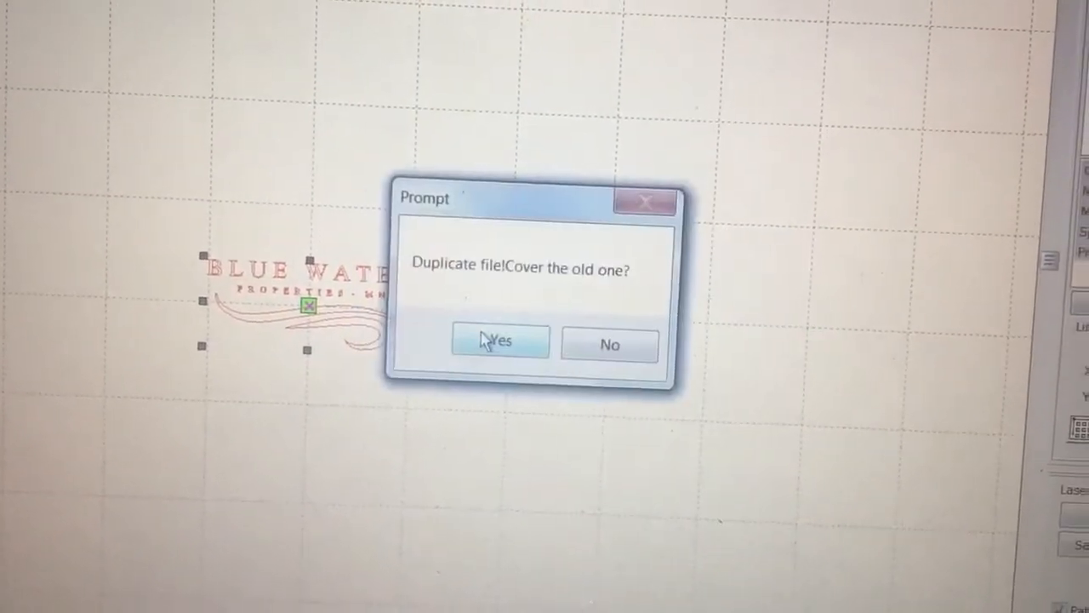
click(499, 340)
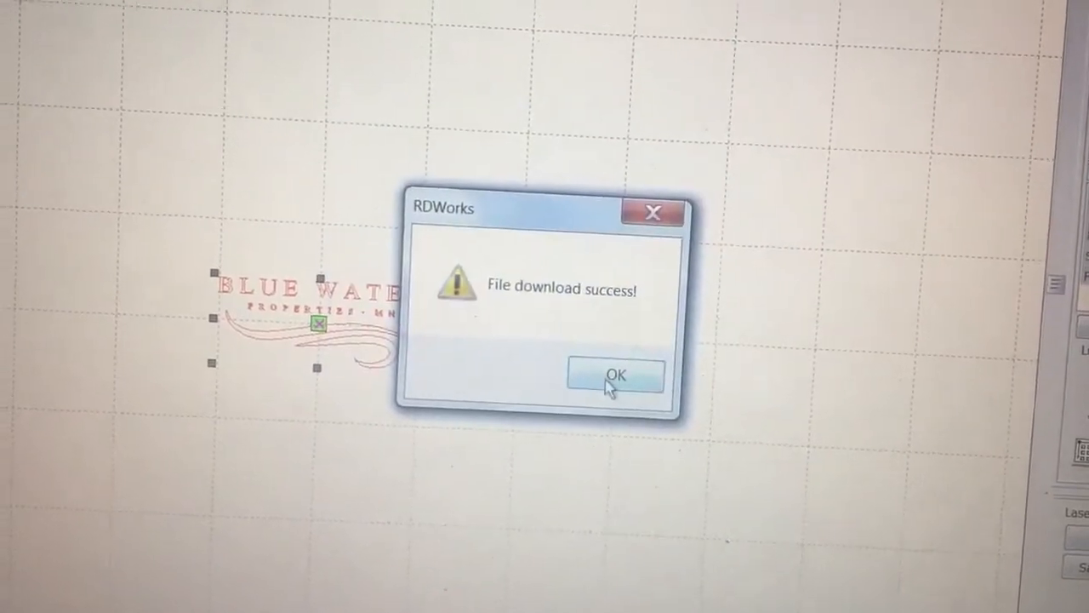
click(615, 374)
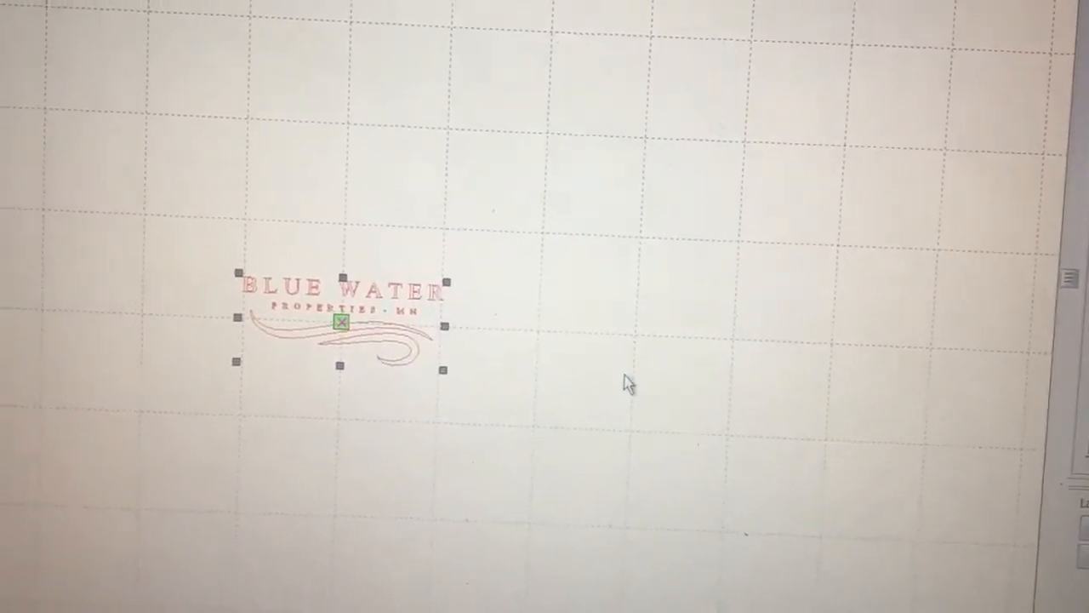